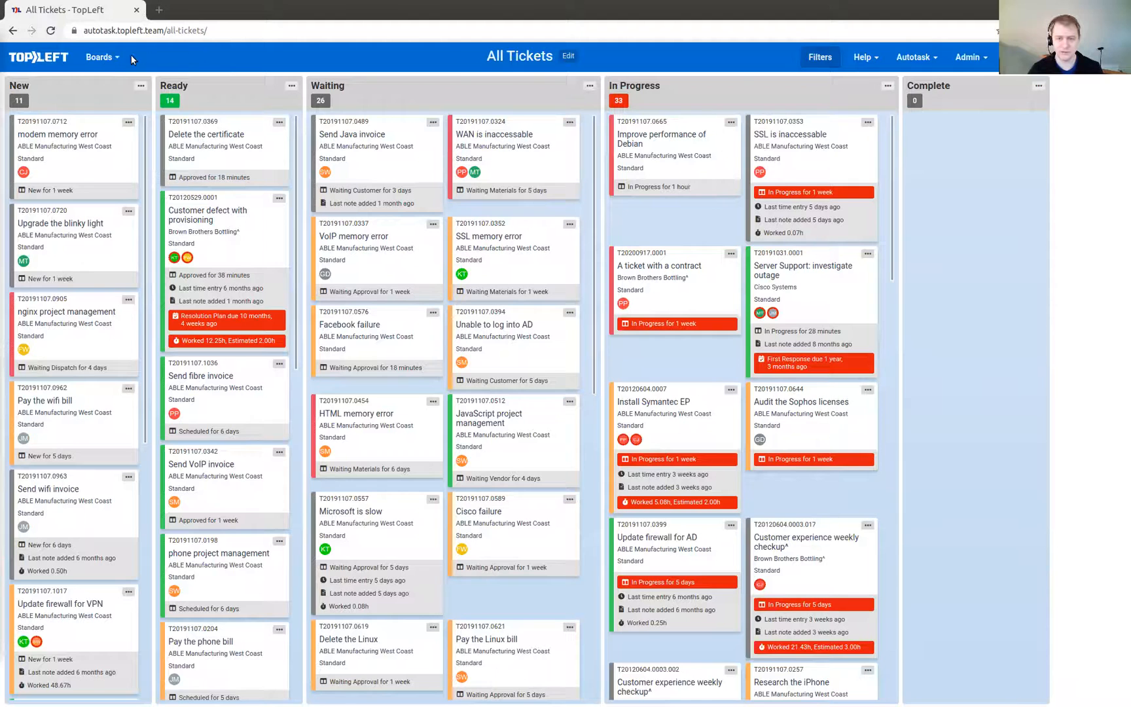
# Step: Move the 'Delete the certificate' card from Ready to the top of In Progress
pyautogui.click(100, 57)
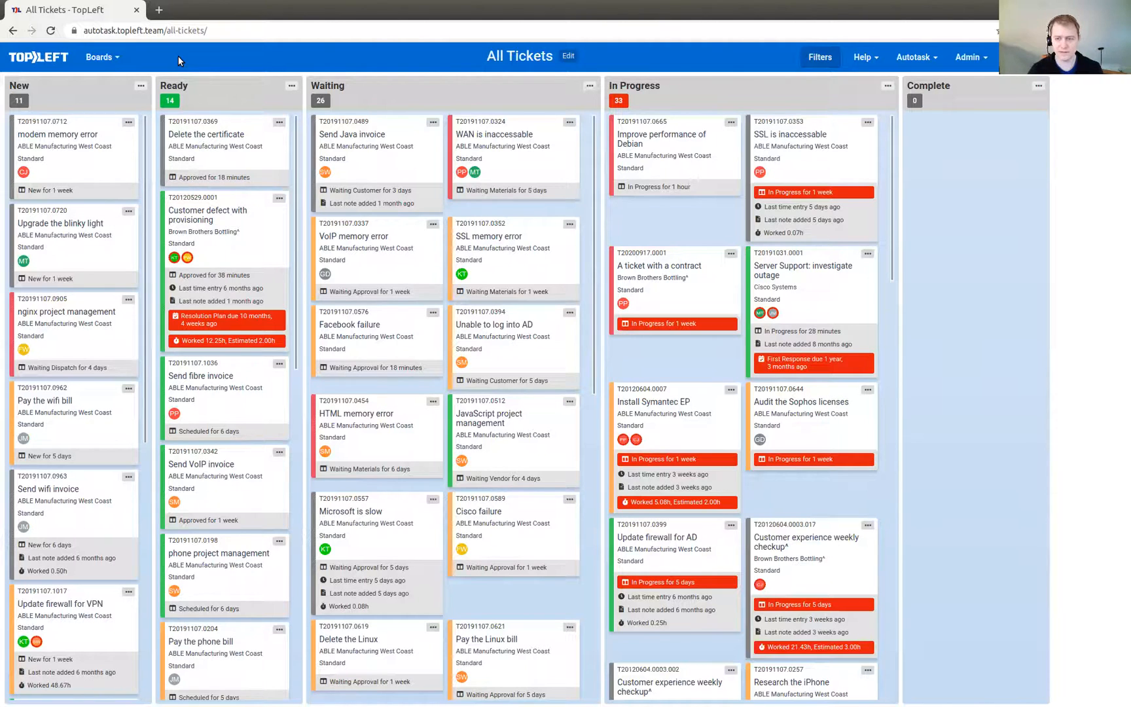
pyautogui.moveTo(192, 56)
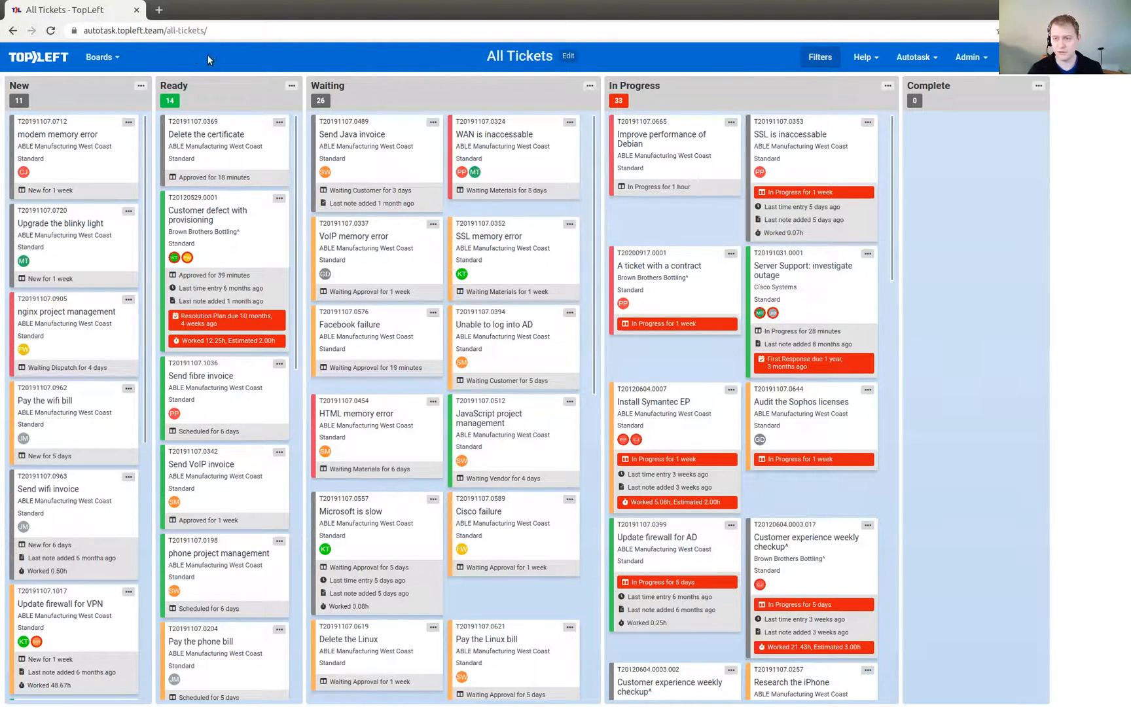
pyautogui.moveTo(395, 65)
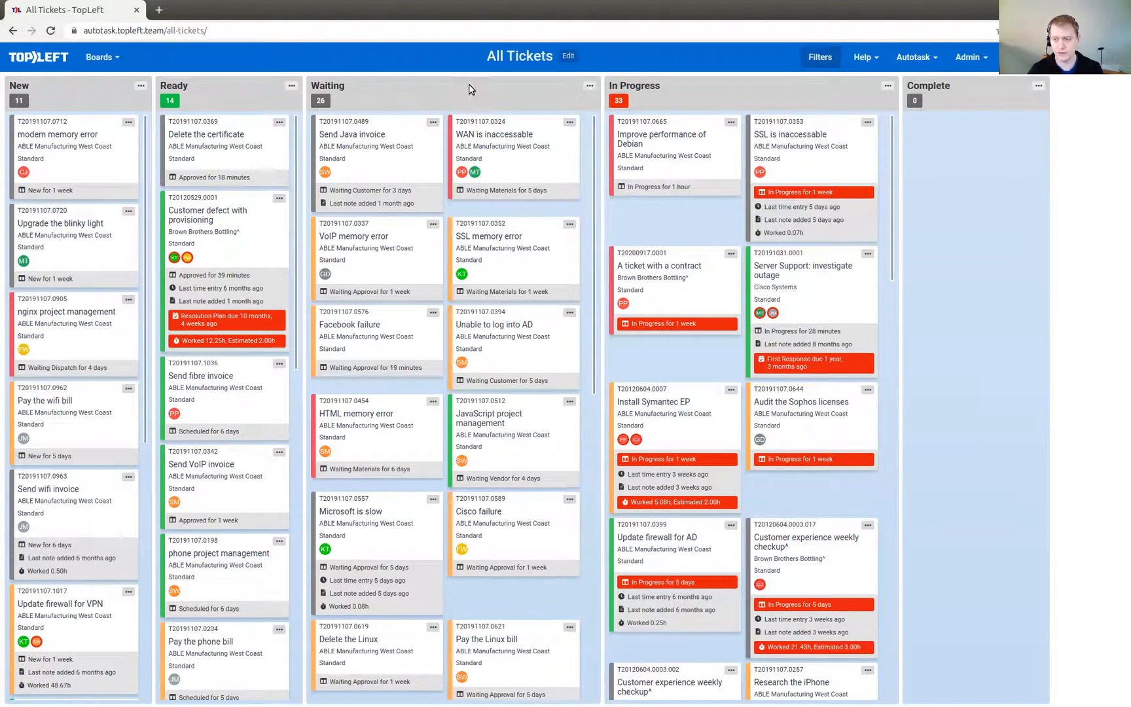
pyautogui.moveTo(238, 84)
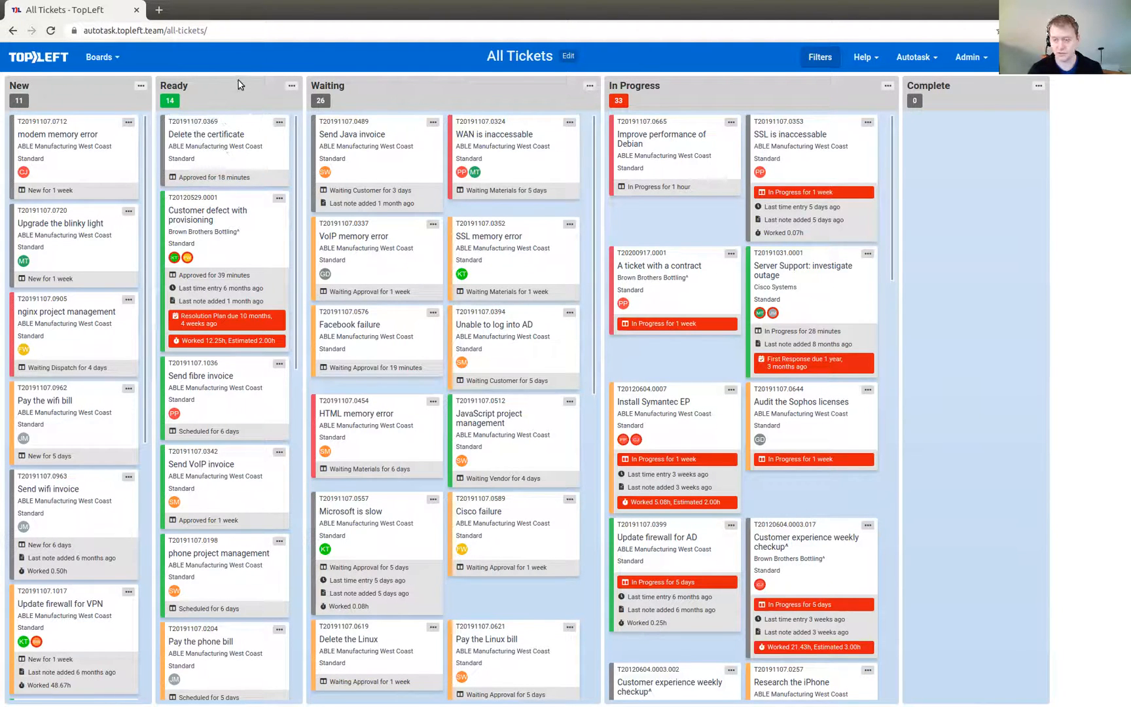
pyautogui.moveTo(469, 95)
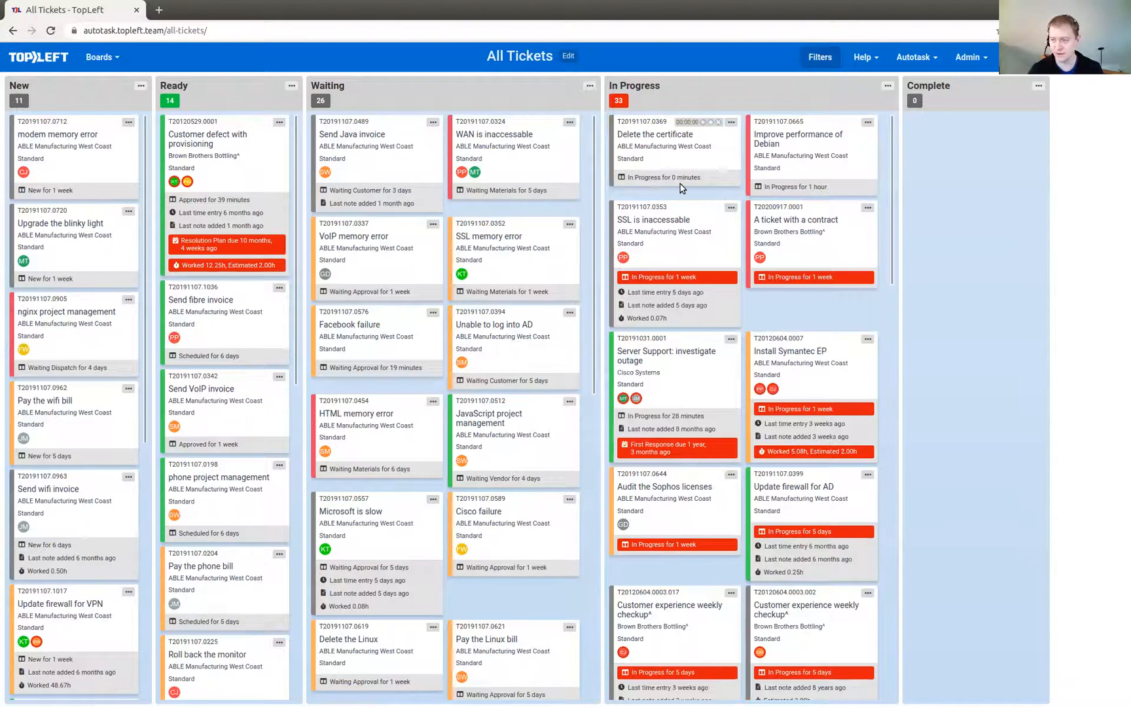
pyautogui.moveTo(708, 179)
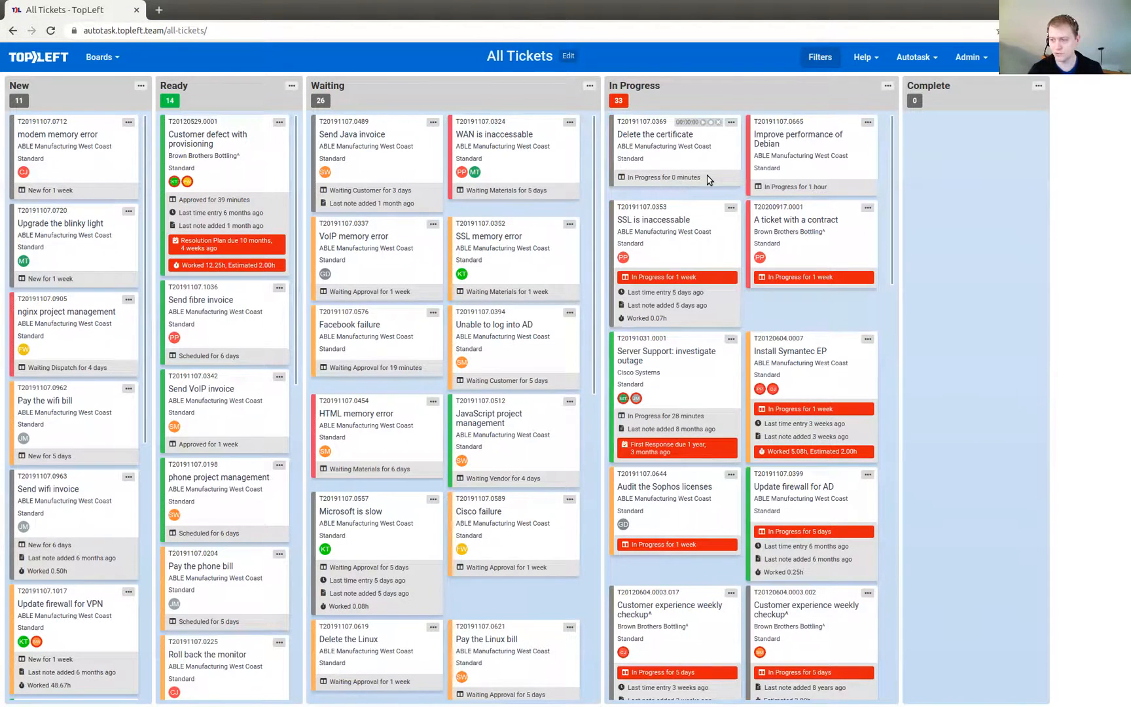
pyautogui.moveTo(715, 177)
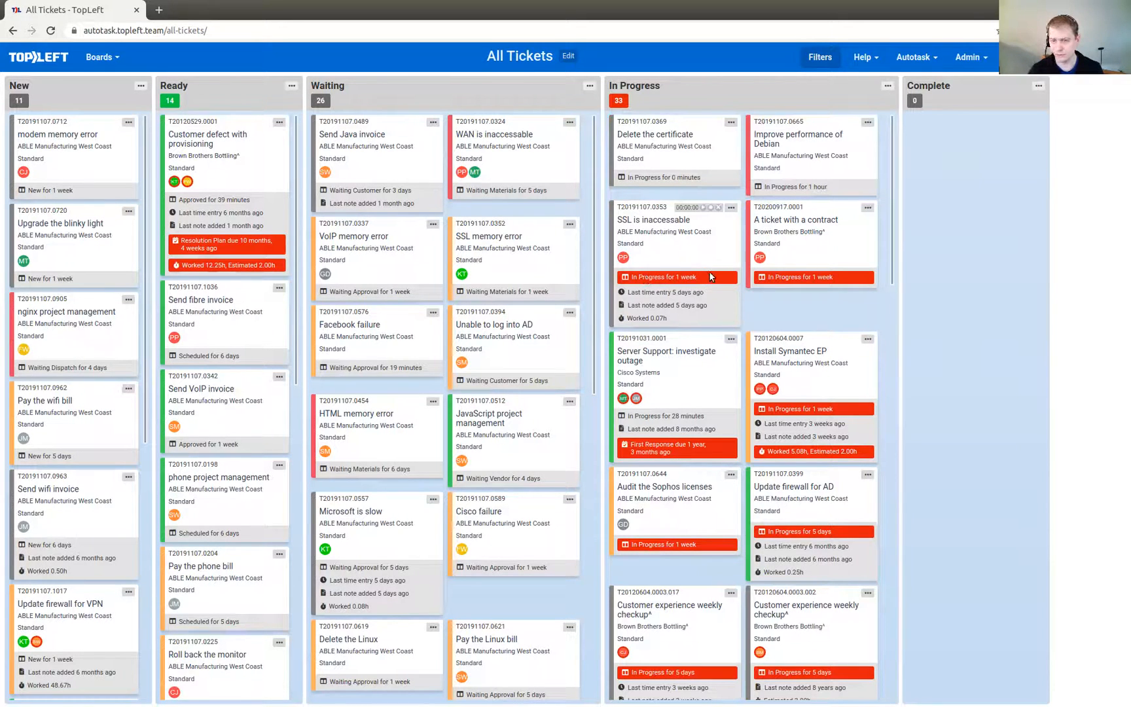
pyautogui.moveTo(679, 261)
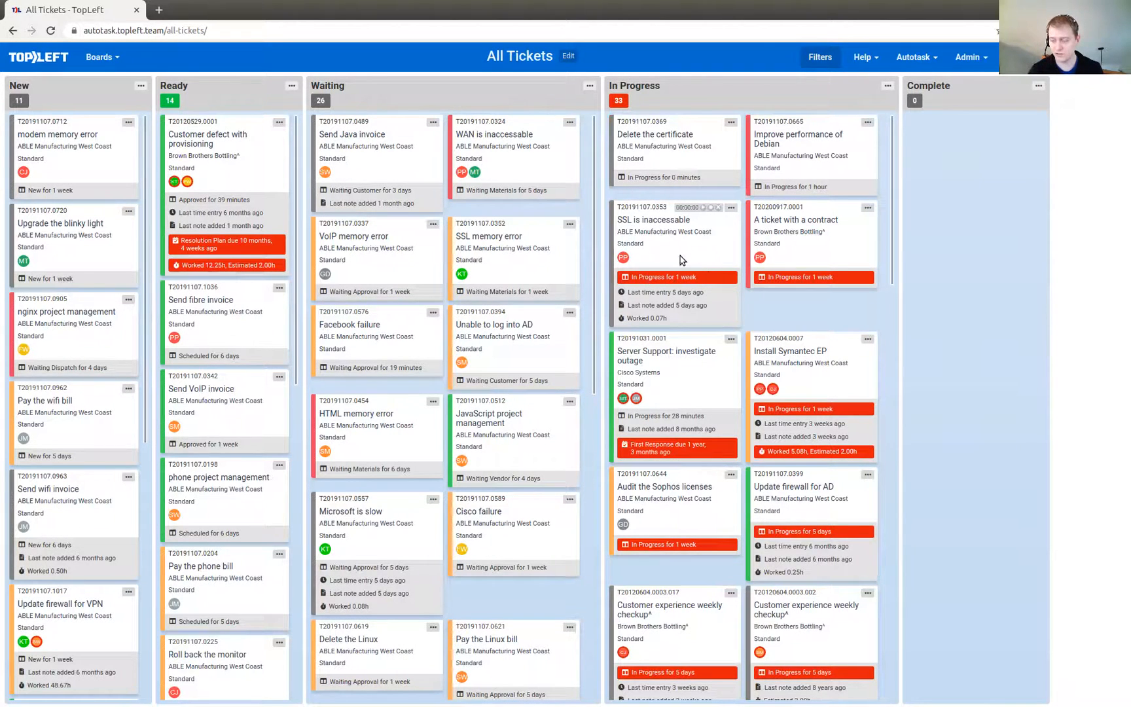
pyautogui.moveTo(452, 165)
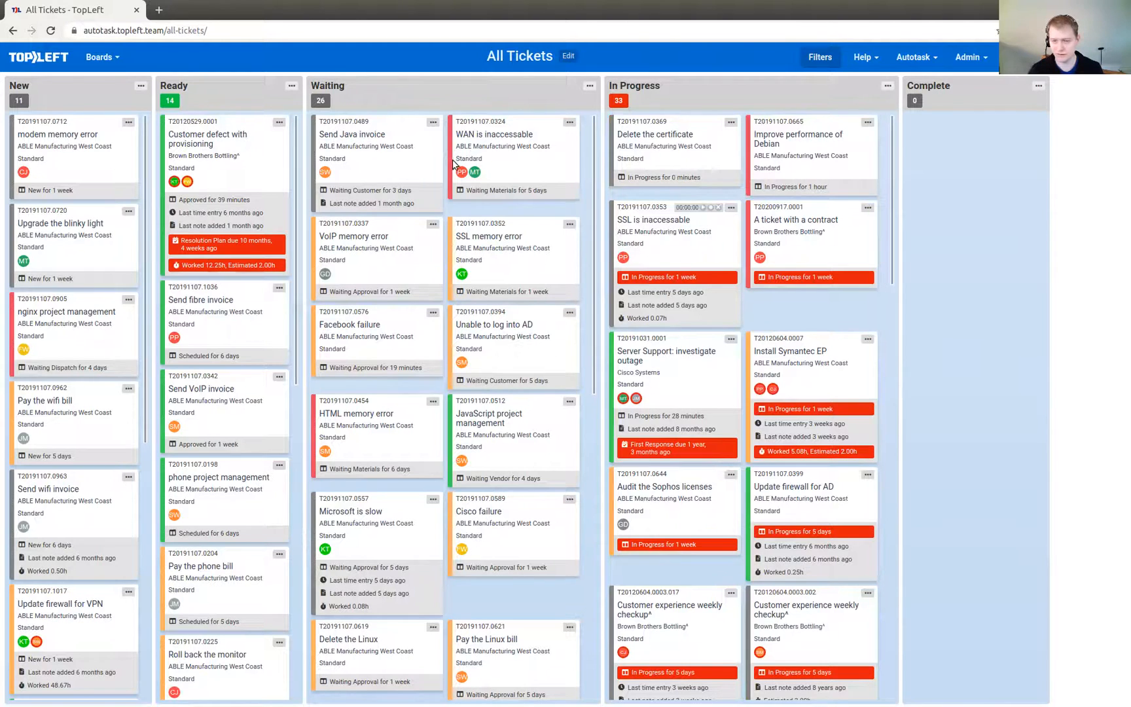
pyautogui.moveTo(185, 183)
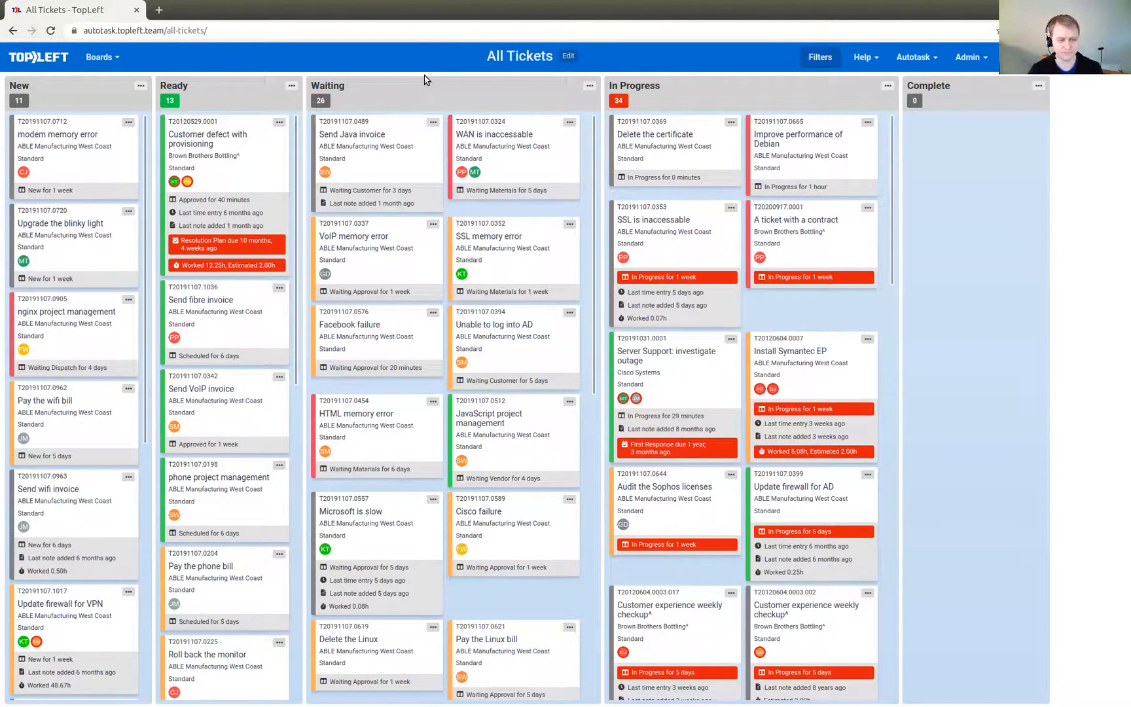
pyautogui.moveTo(731, 99)
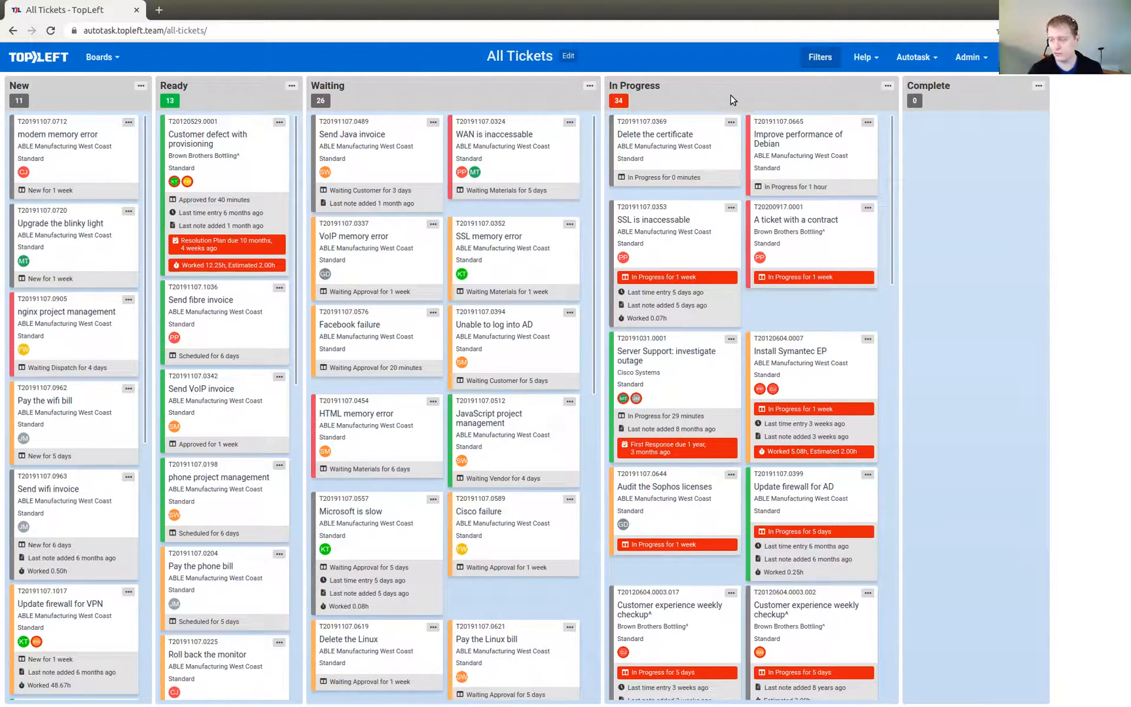
# Step: Review Manage Resources for 'Delete the certificate', close it, and reopen the card's action menu
pyautogui.click(731, 121)
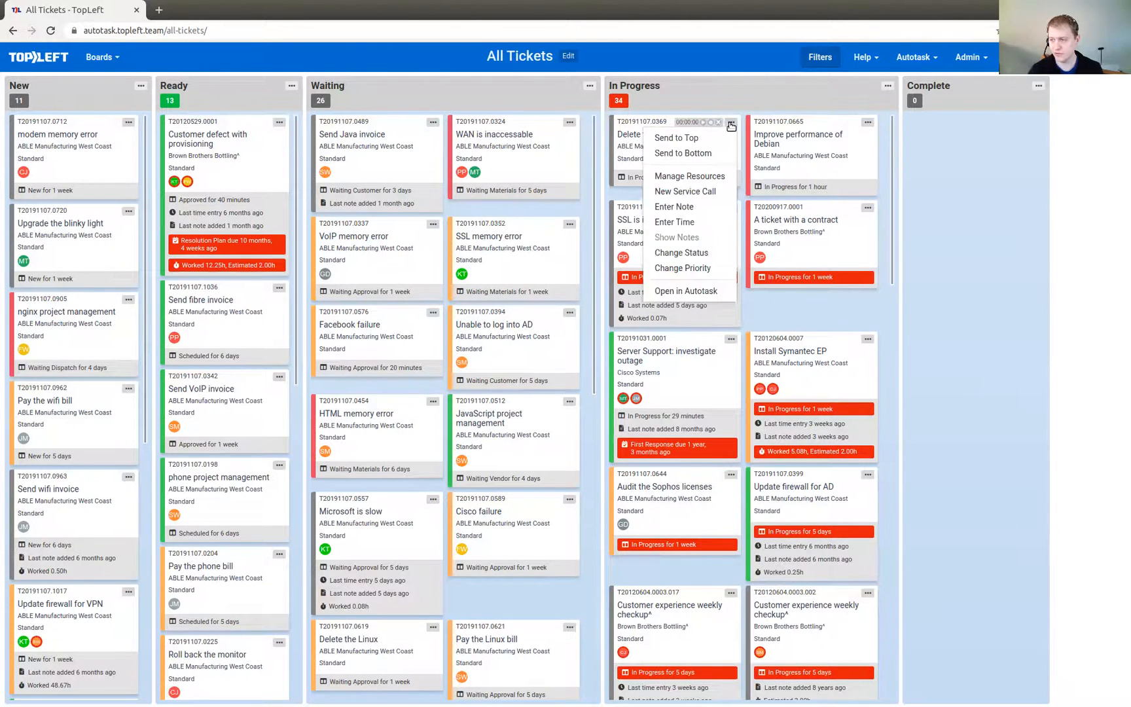
pyautogui.moveTo(732, 126)
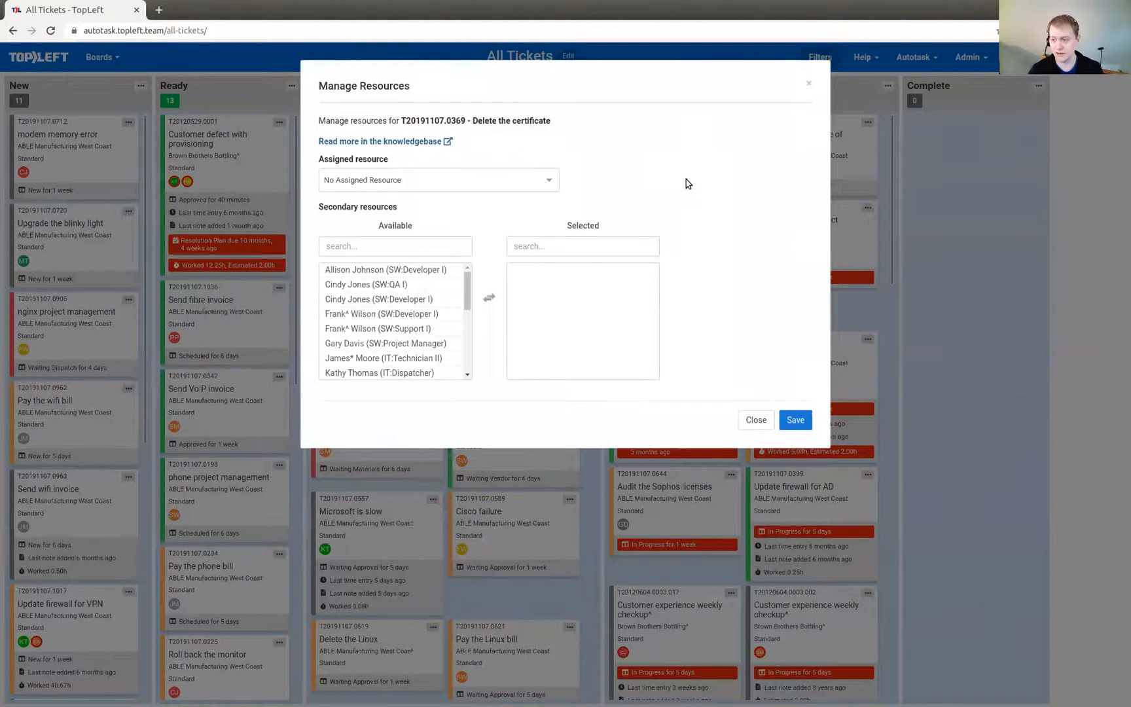
pyautogui.click(756, 420)
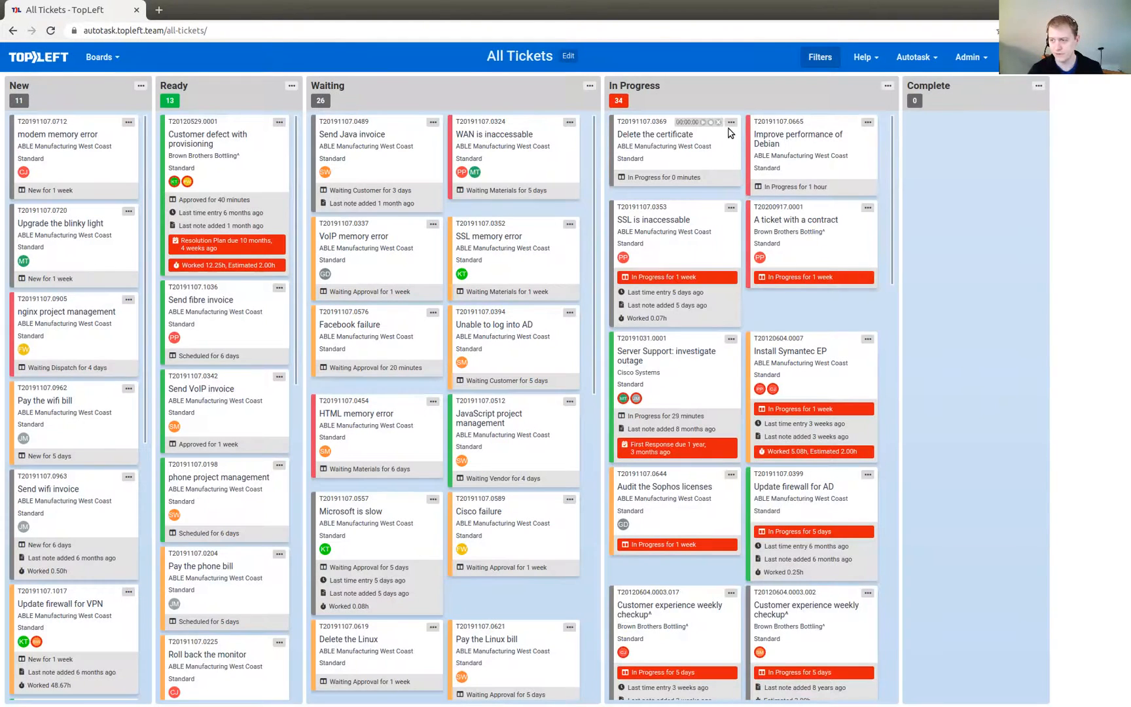
pyautogui.click(731, 121)
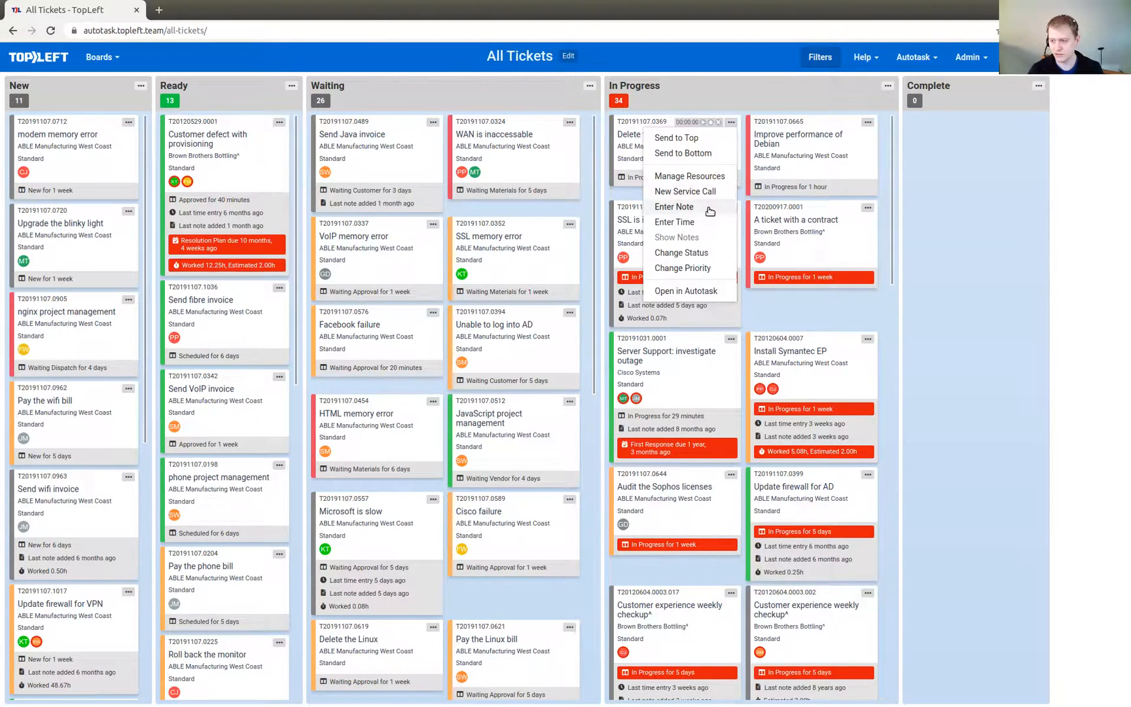
pyautogui.moveTo(674, 222)
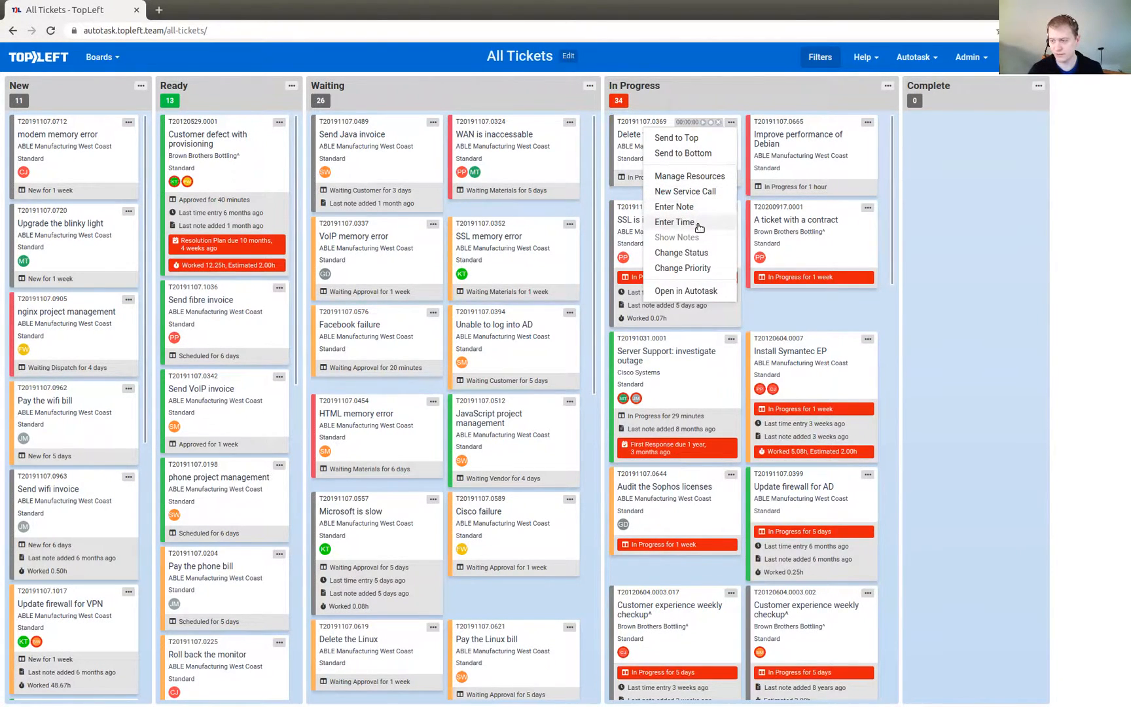
# Step: Start a time-tracking timer on 'Delete the certificate' from its Enter Time form
pyautogui.click(674, 222)
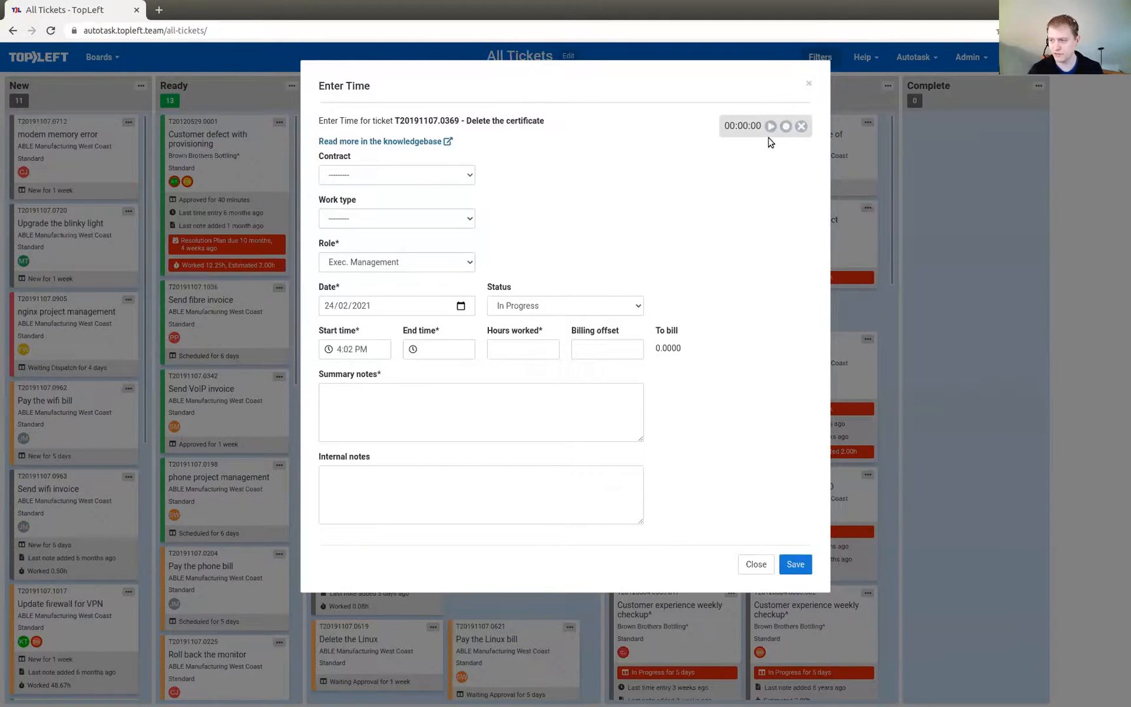
pyautogui.click(771, 125)
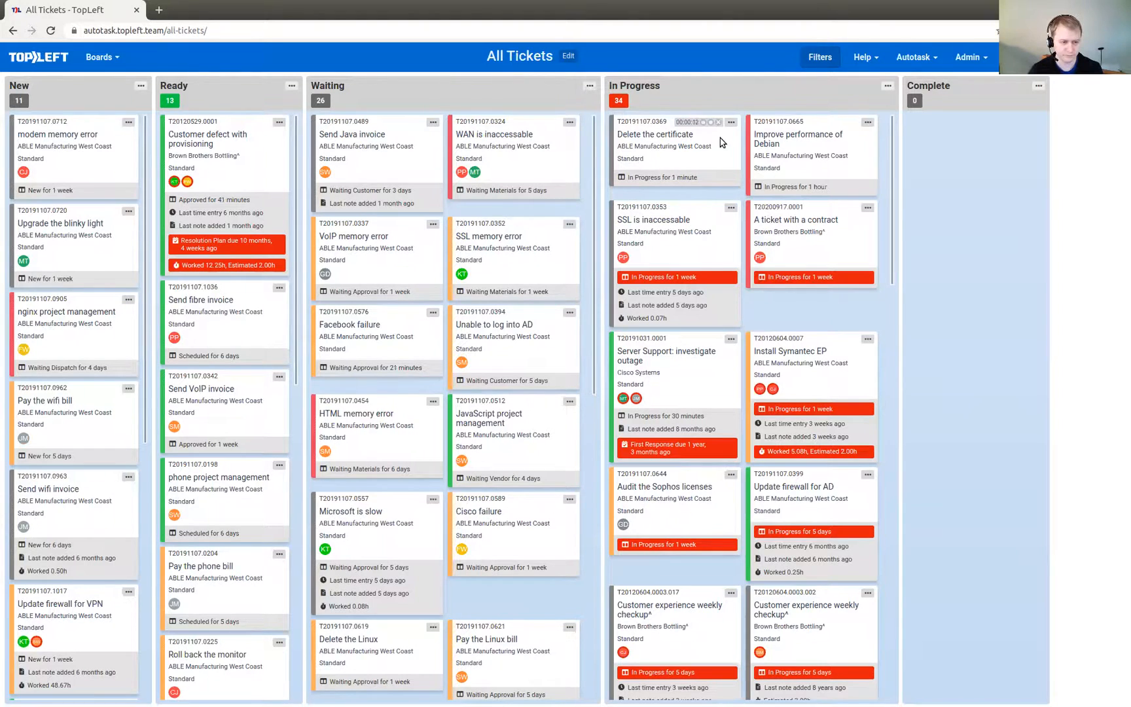
pyautogui.moveTo(774, 99)
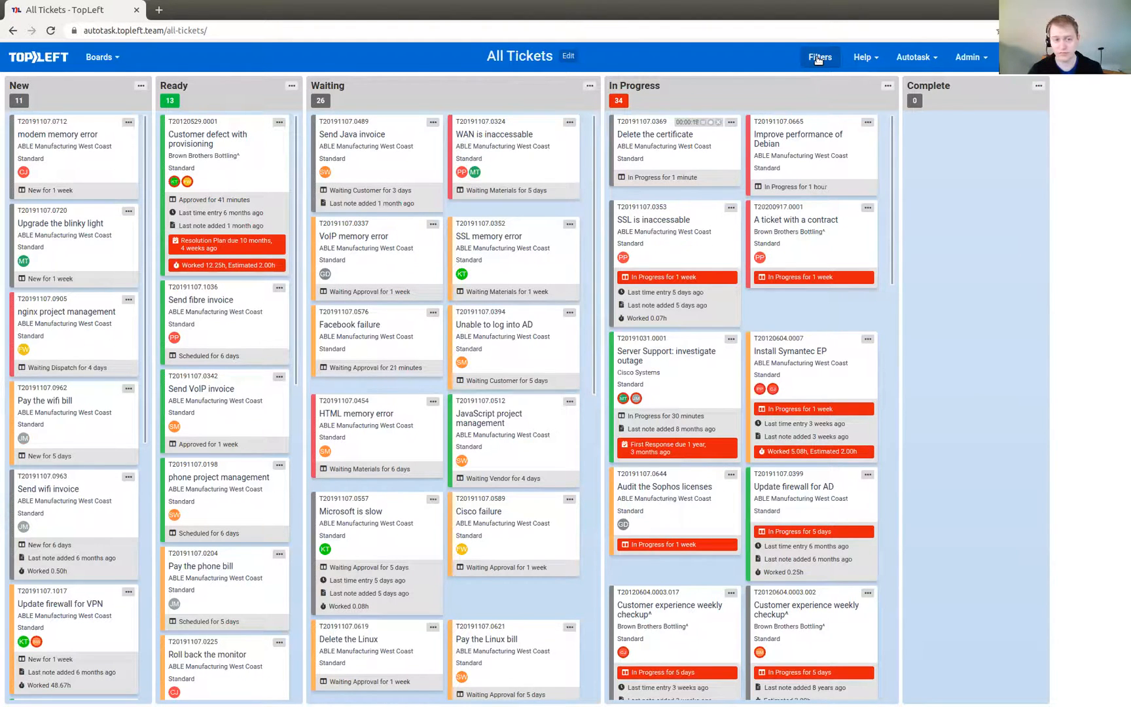
# Step: Filter the board to one technician's tickets via the Technician dropdown
pyautogui.click(820, 57)
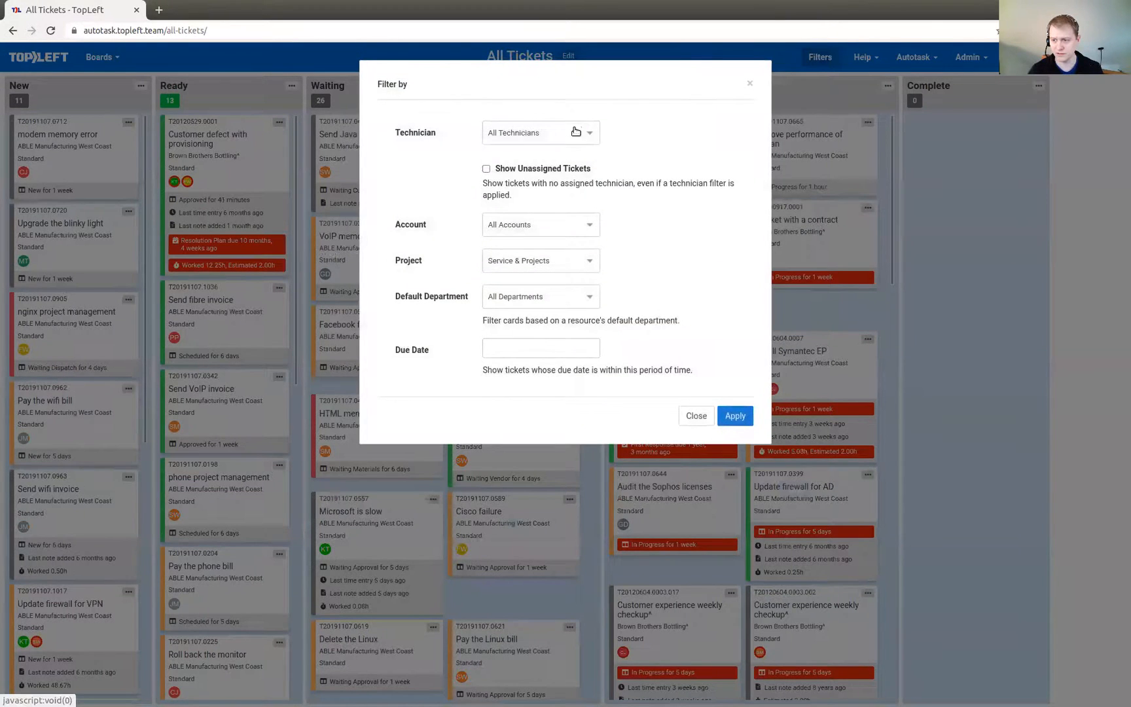
pyautogui.moveTo(609, 112)
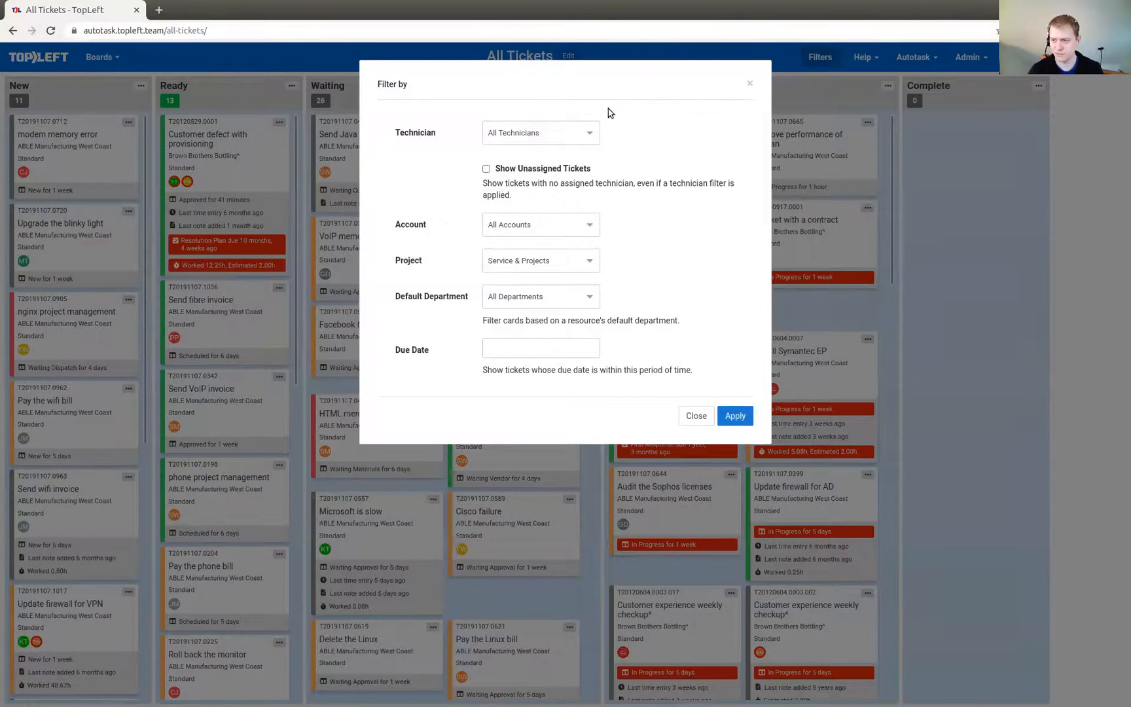
pyautogui.click(540, 132)
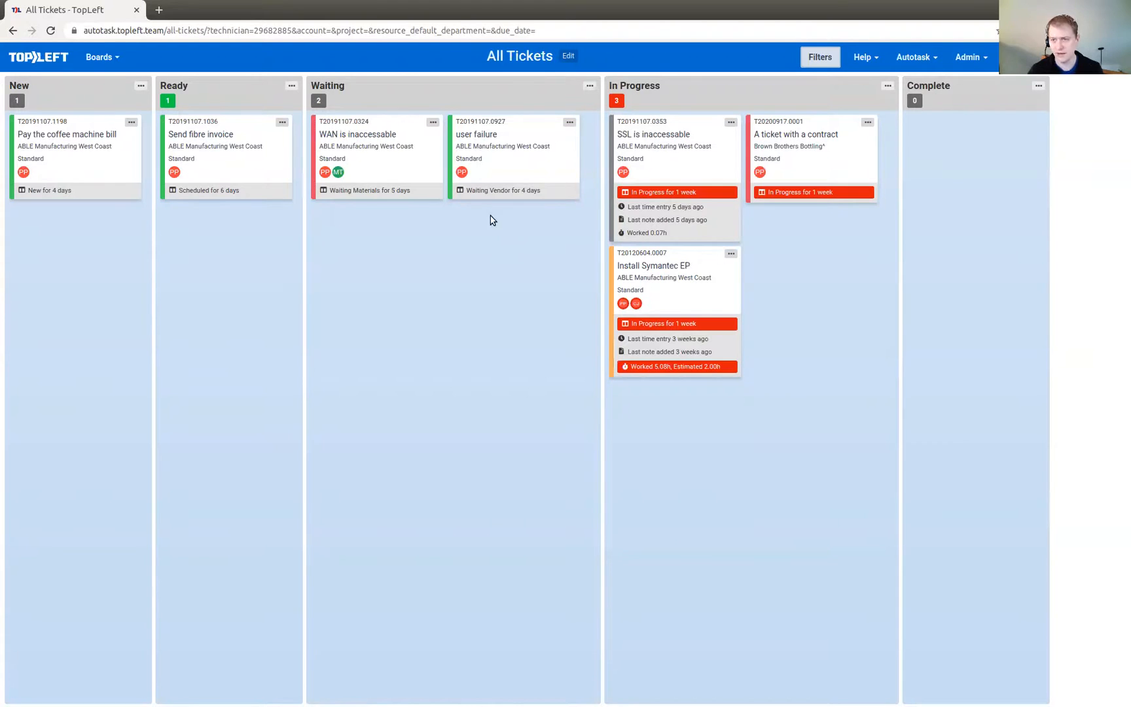
pyautogui.moveTo(442, 363)
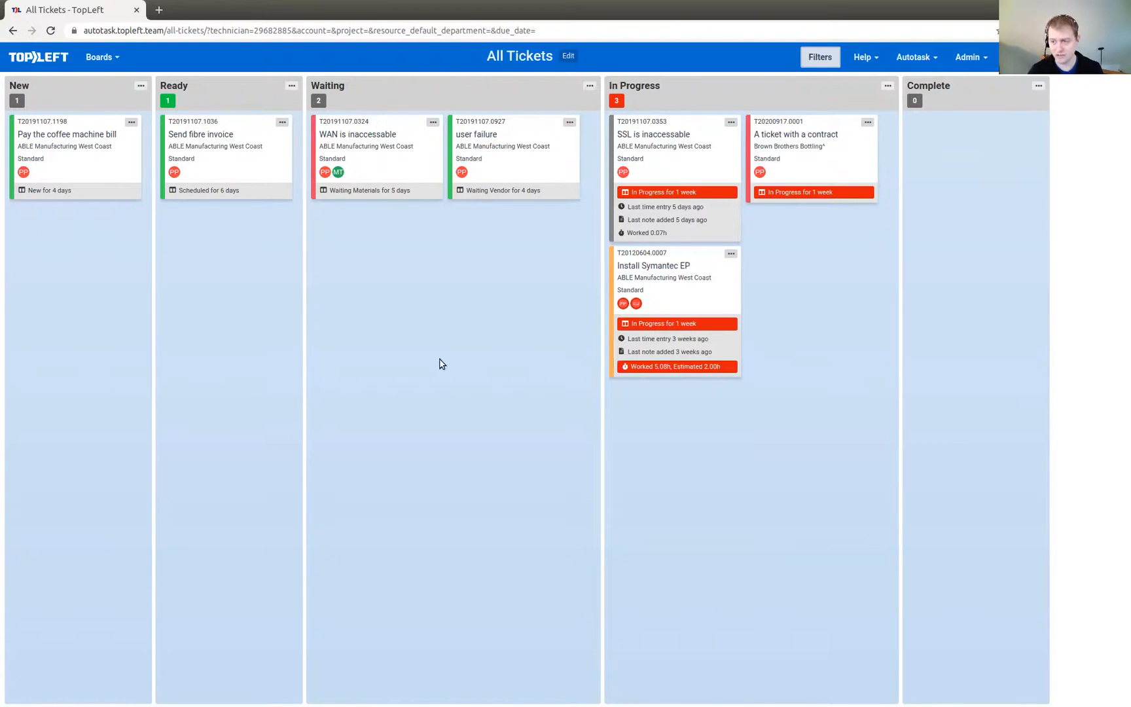
pyautogui.moveTo(452, 358)
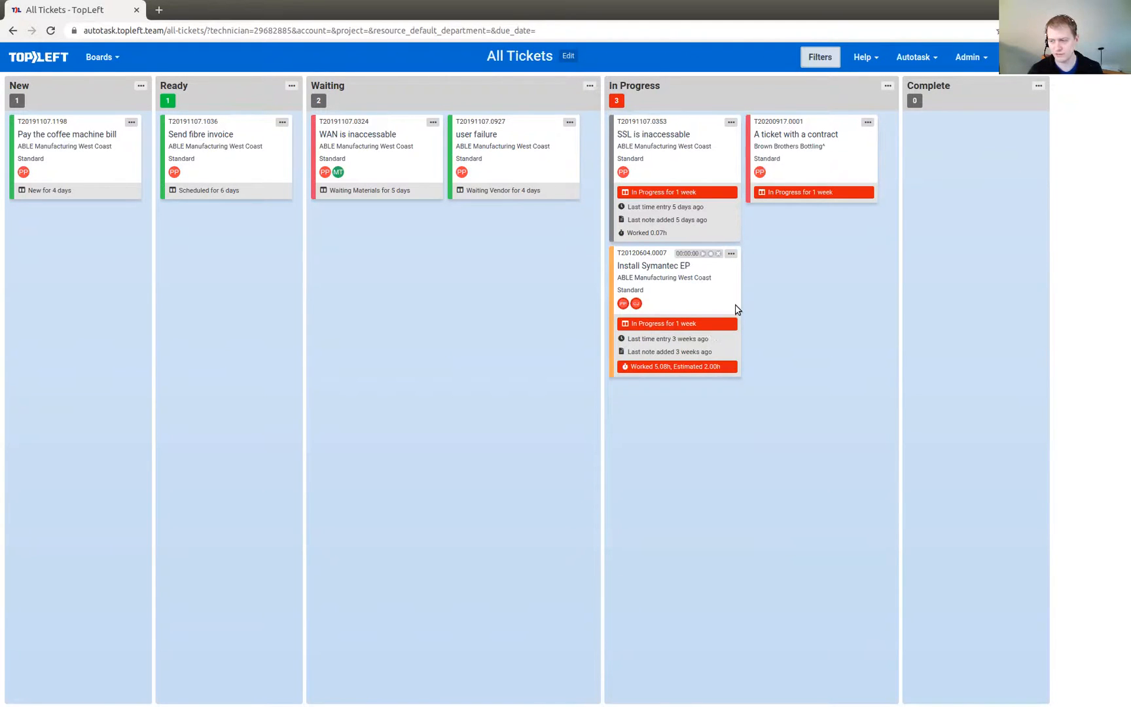
pyautogui.moveTo(698, 302)
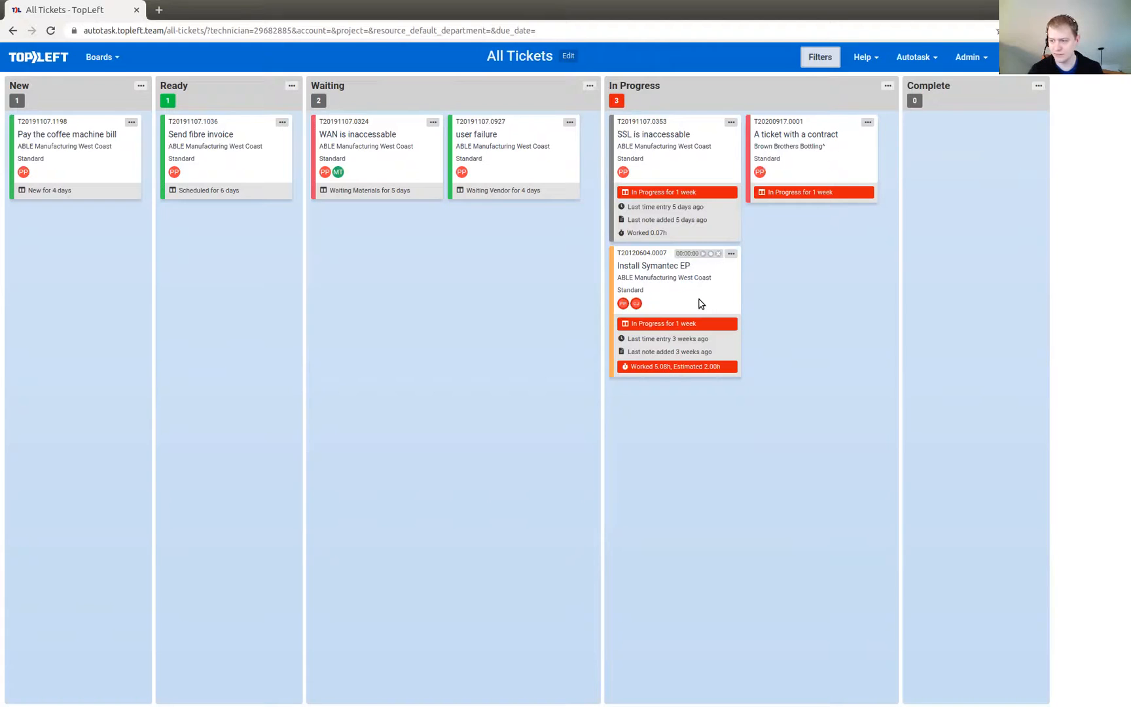
pyautogui.moveTo(691, 301)
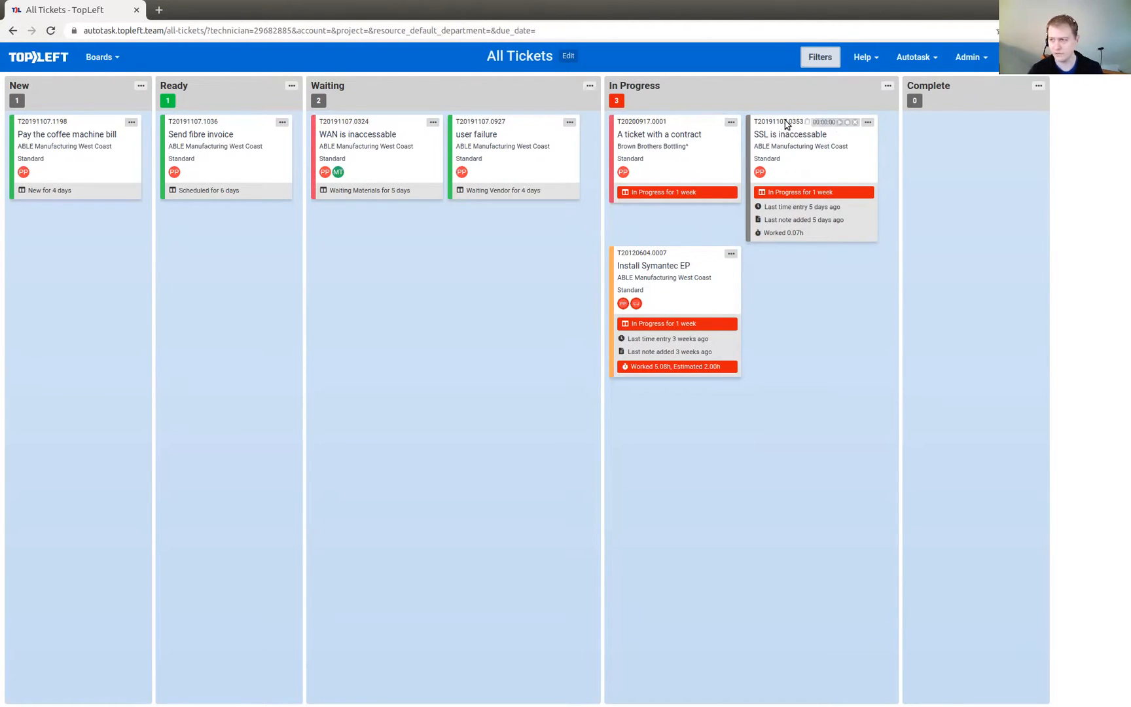
pyautogui.click(863, 57)
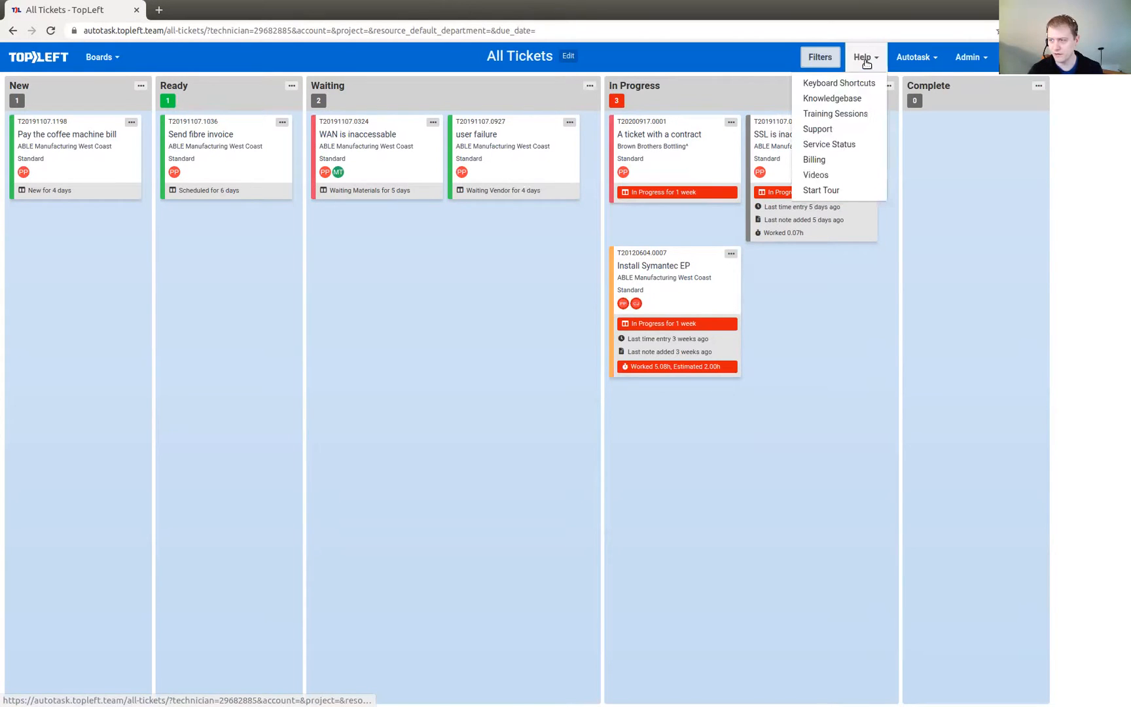
pyautogui.moveTo(818, 129)
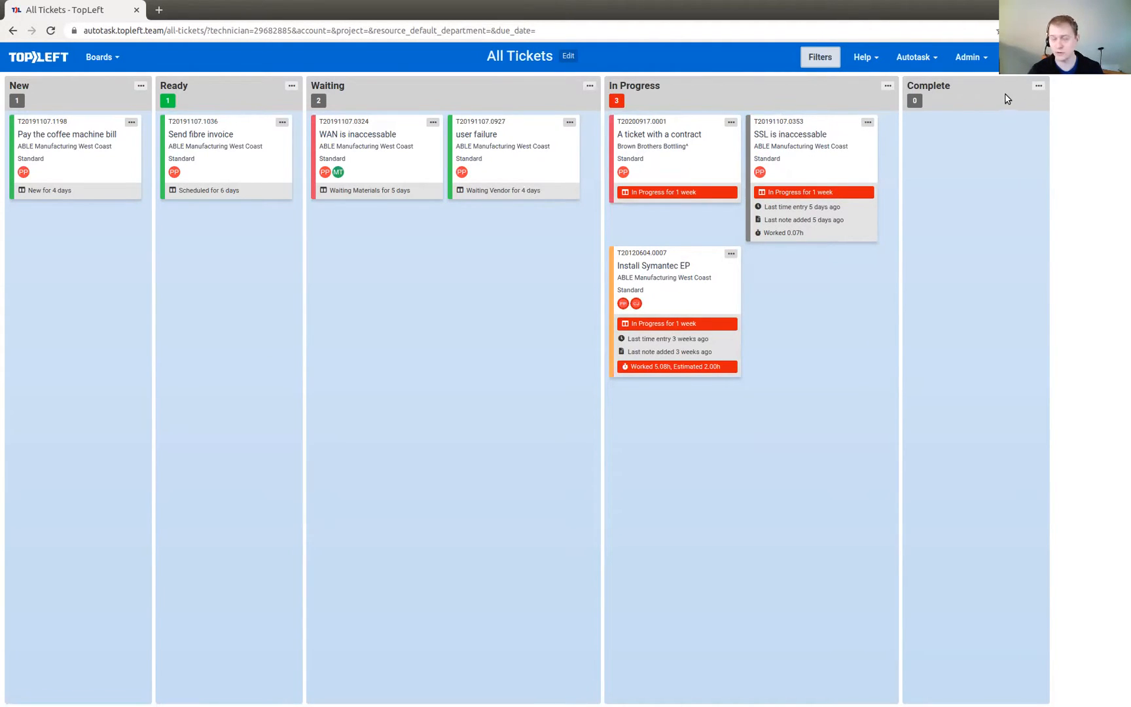
pyautogui.moveTo(1019, 84)
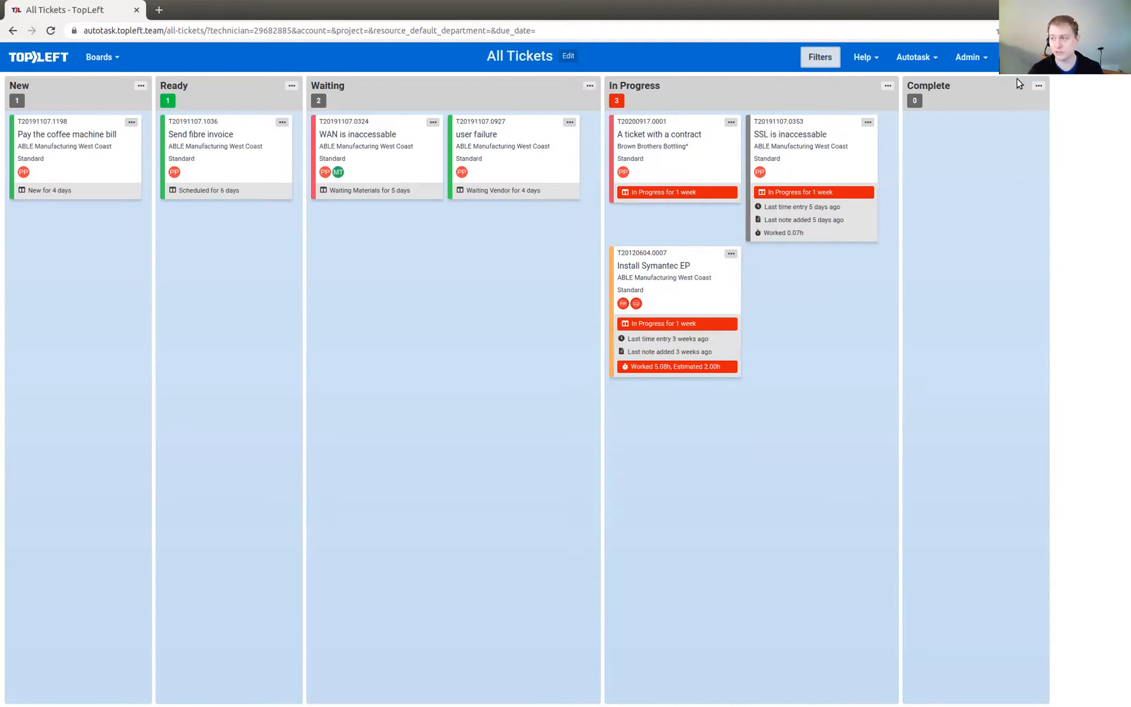
pyautogui.moveTo(959, 175)
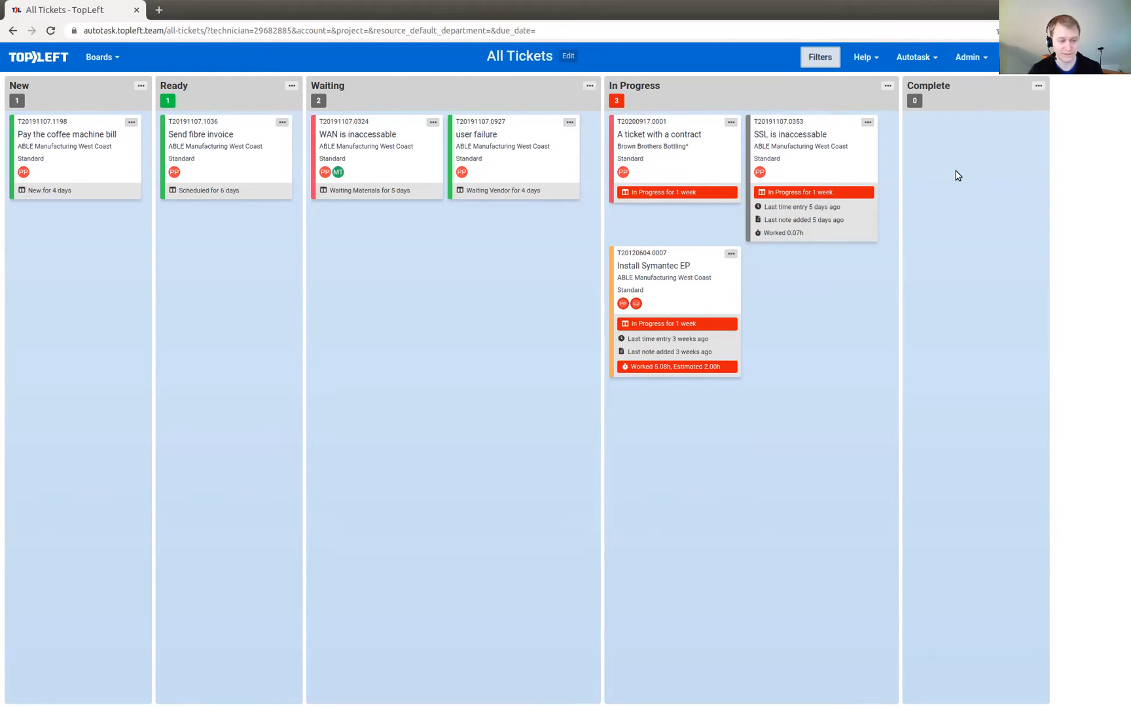
pyautogui.moveTo(679, 236)
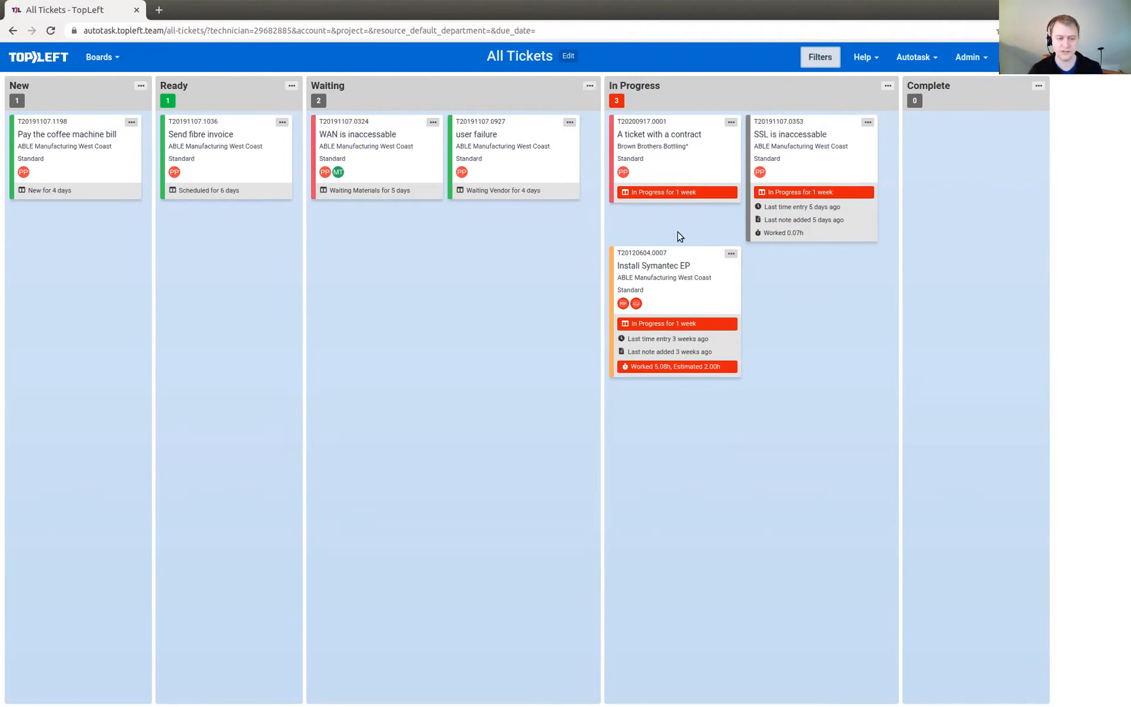
pyautogui.moveTo(452, 270)
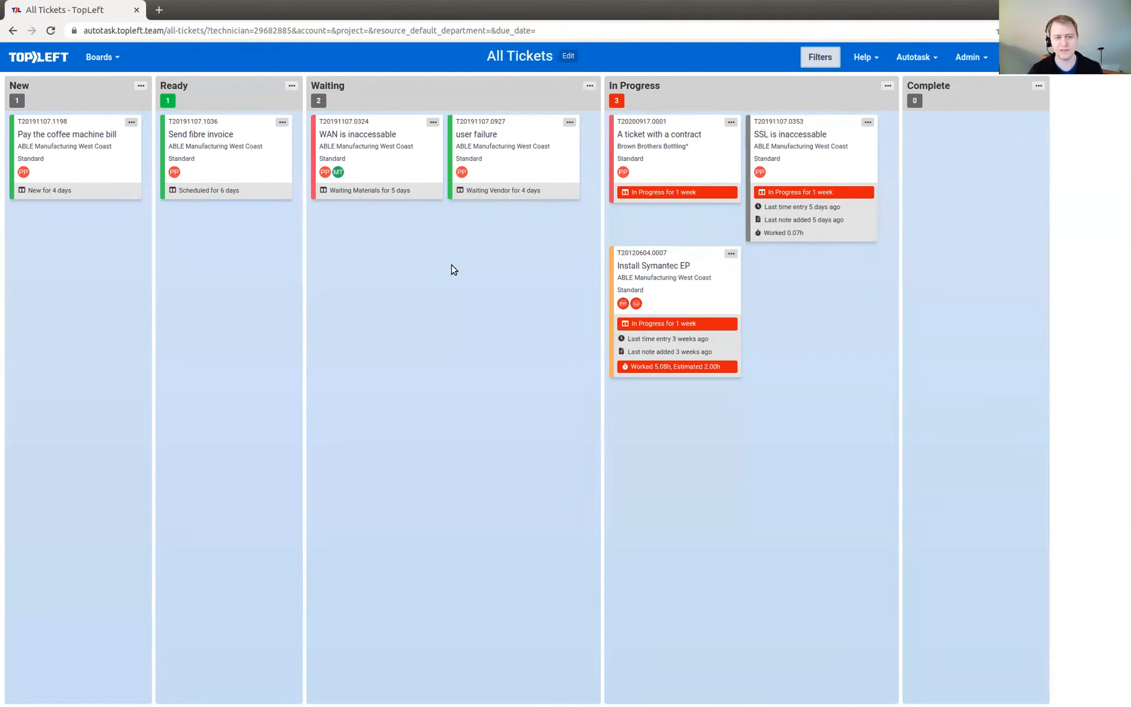